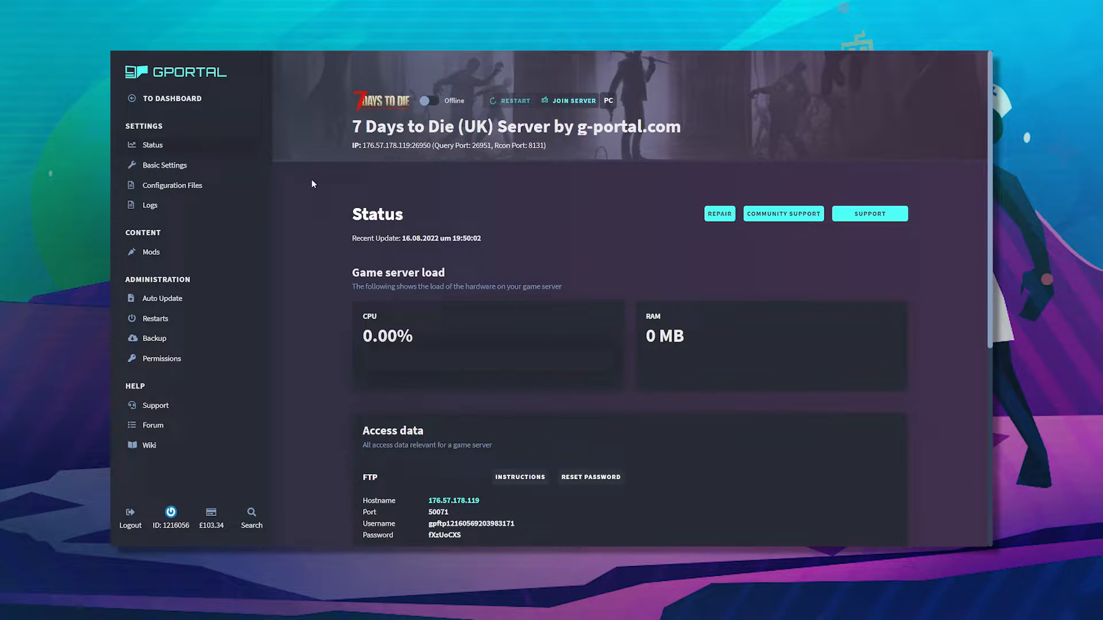
Go to Basic Settings and select the existing game name for replacement.
left_click(164, 165)
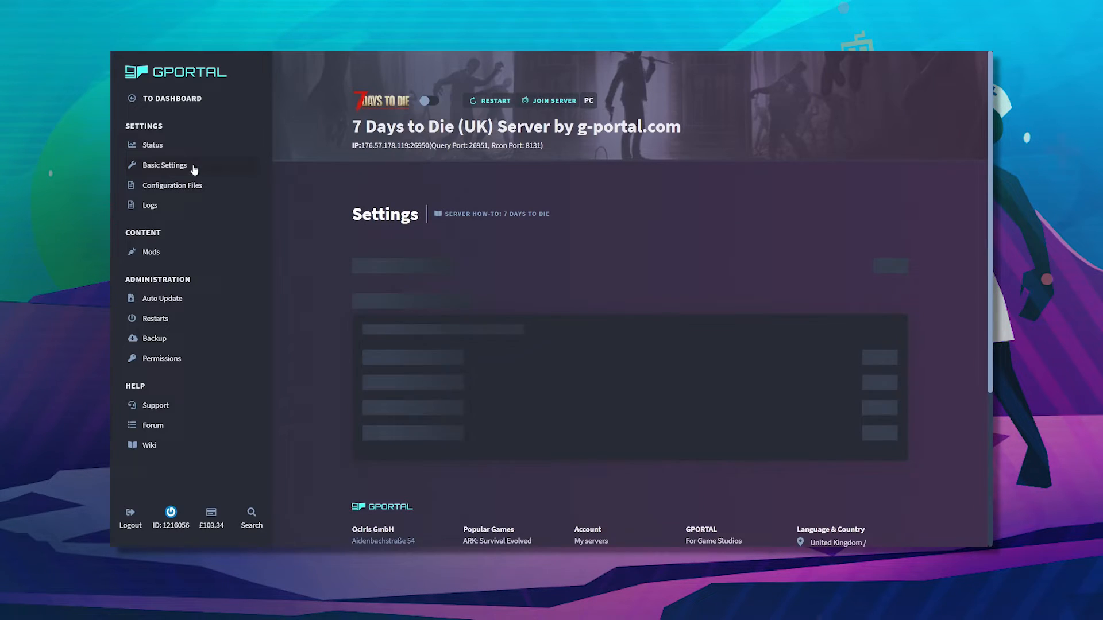
left_click(164, 164)
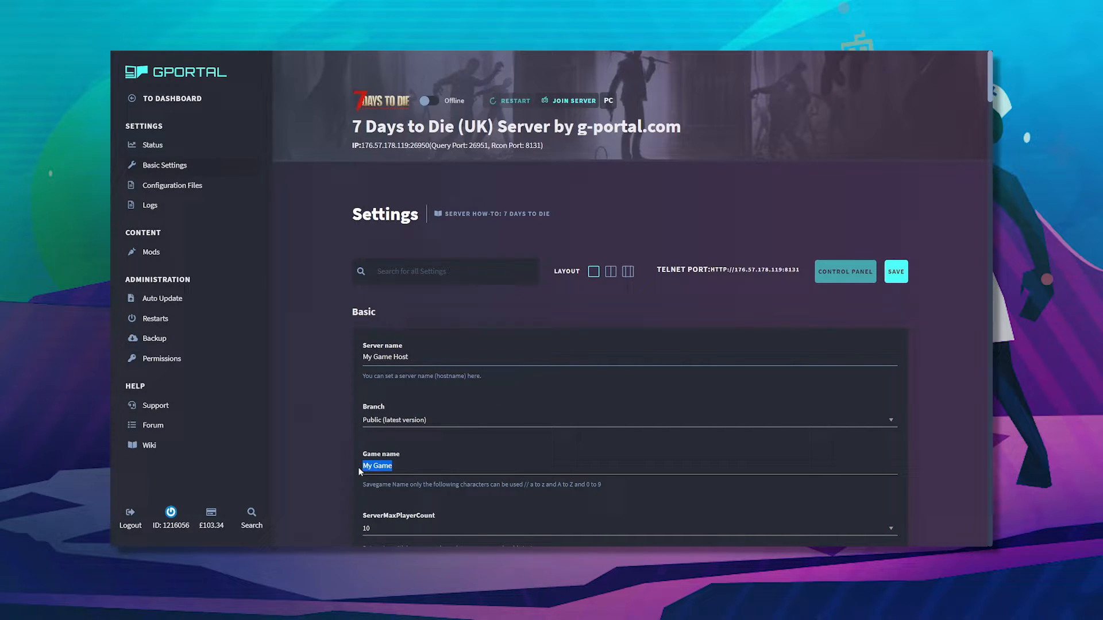
Enter 'Gportal world 1' as the game name, replacing My Game.
type("G")
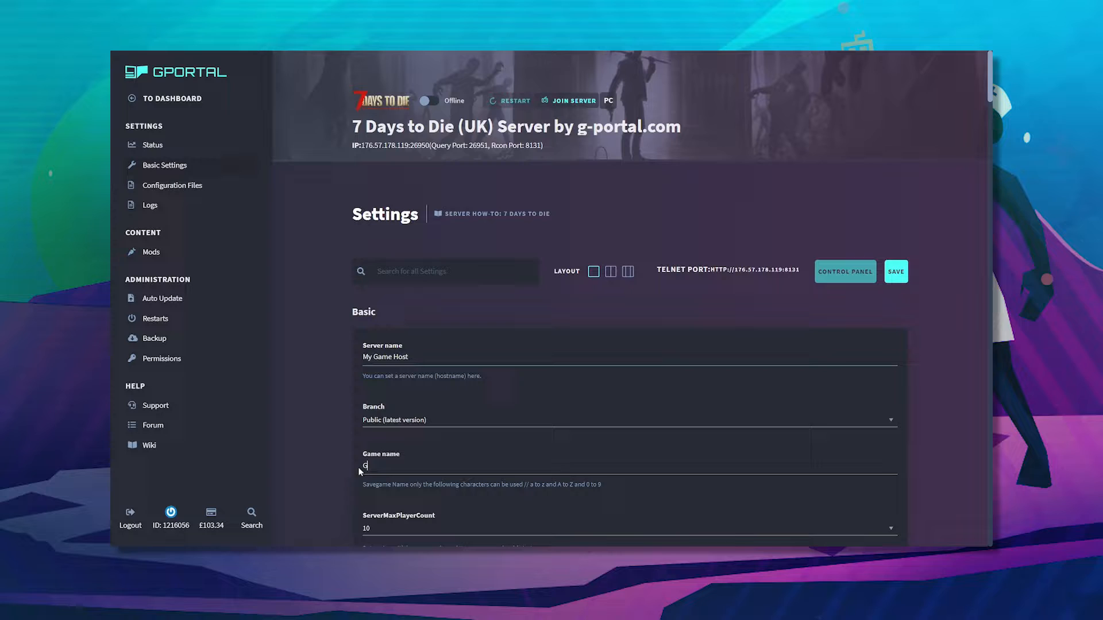
type("portal world 1")
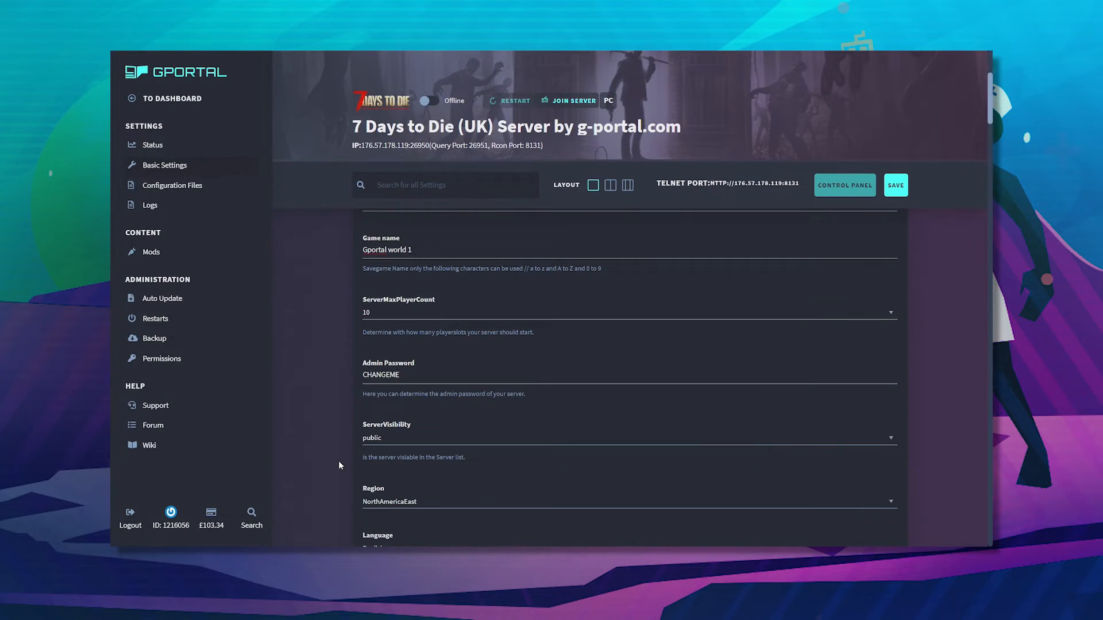
Set GameWorld to RWG so a random world is generated instead of Navezgane.
scroll("down", 3)
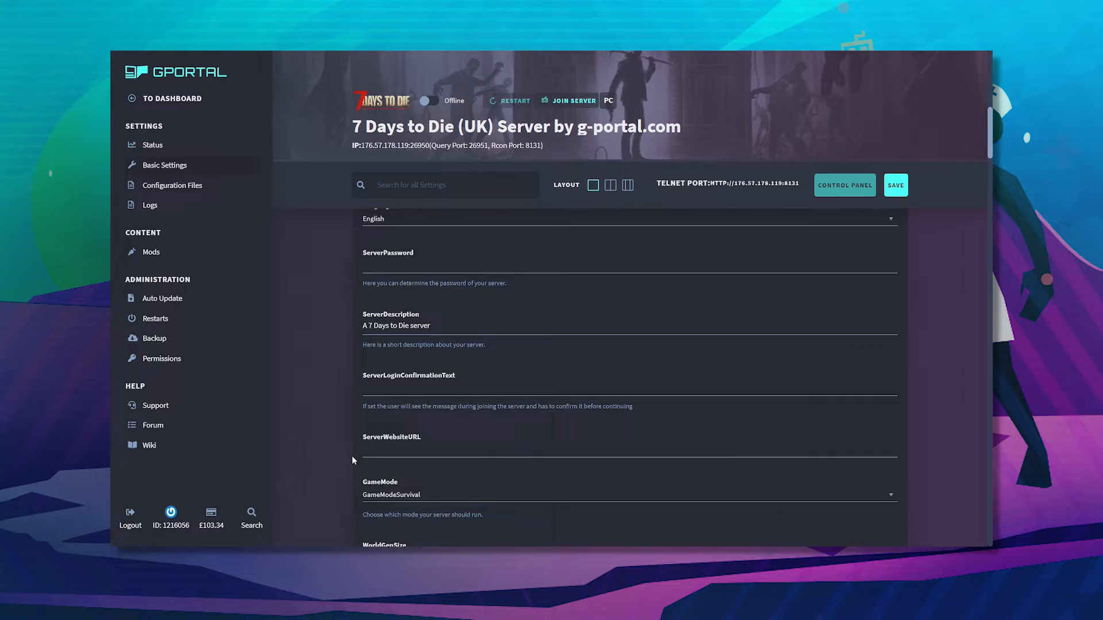
scroll("down", 3)
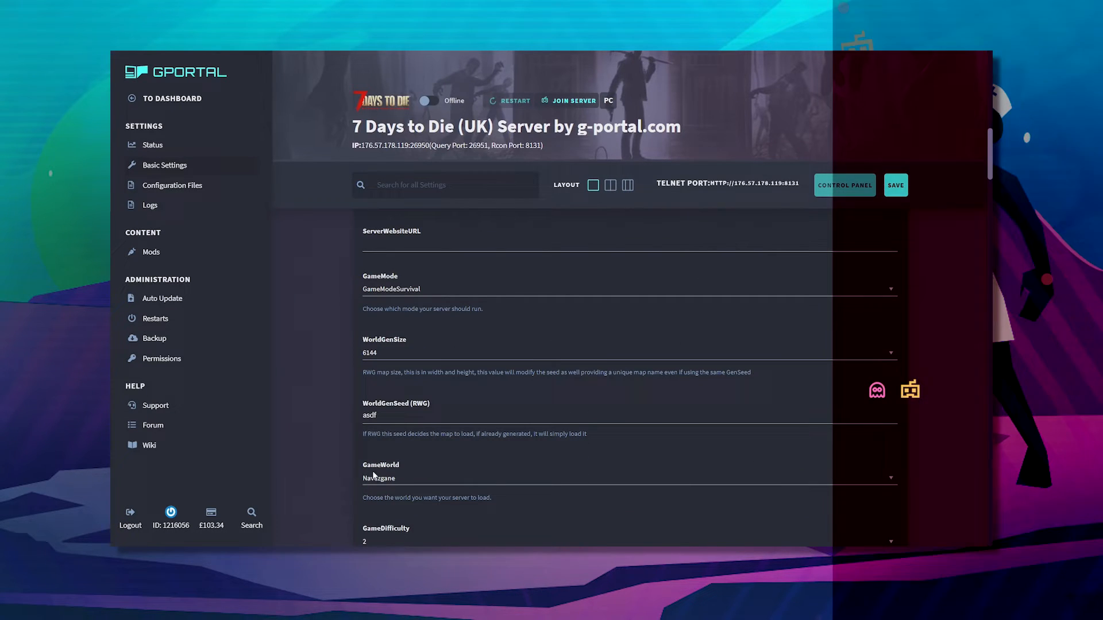
left_click(626, 477)
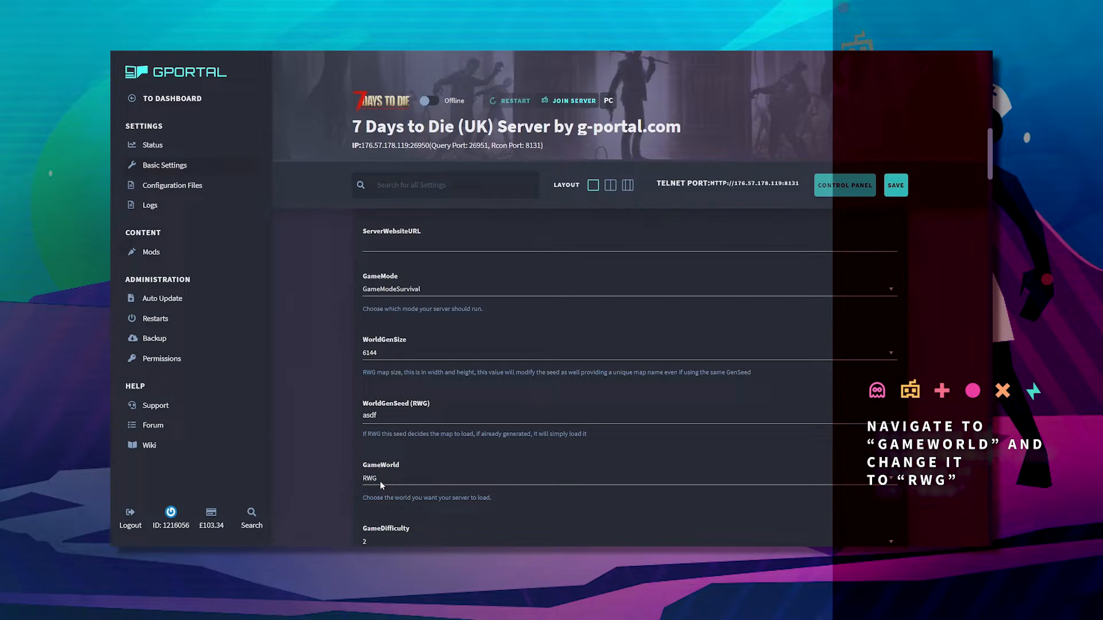
mouse_move(335, 460)
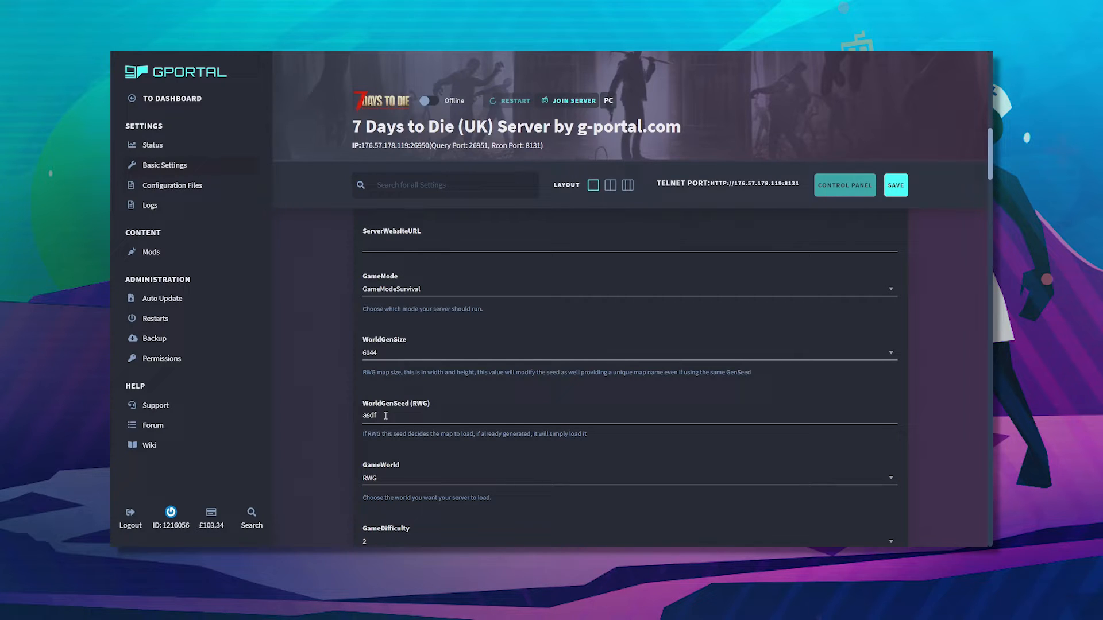
Replace the WorldGenSeed 'asdf' with the new seed 'xfltd'.
double_click(368, 415)
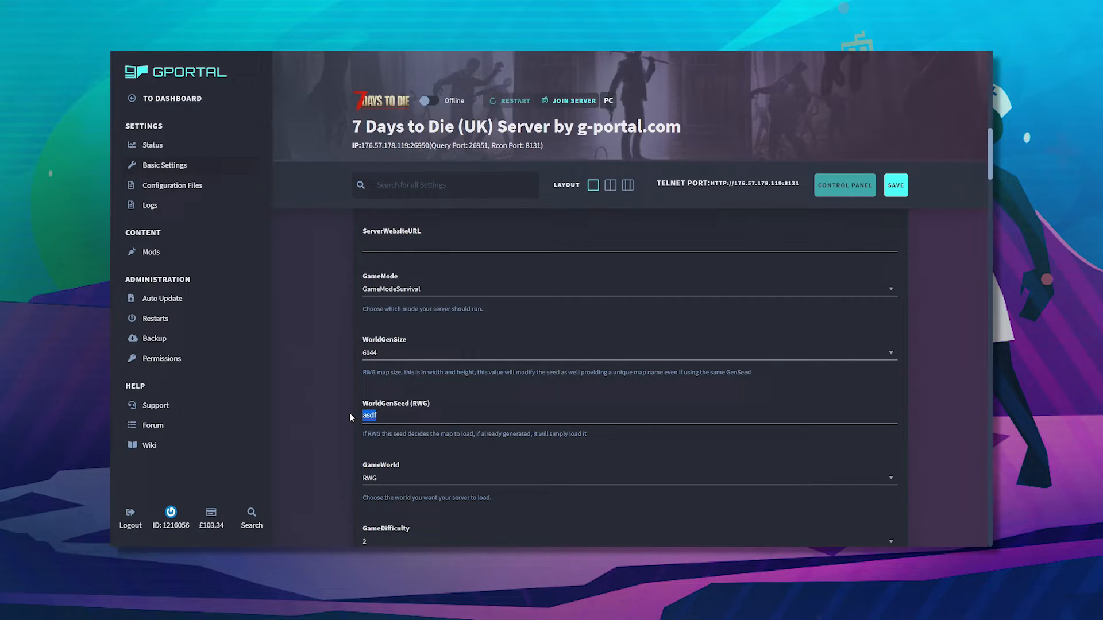
type("x")
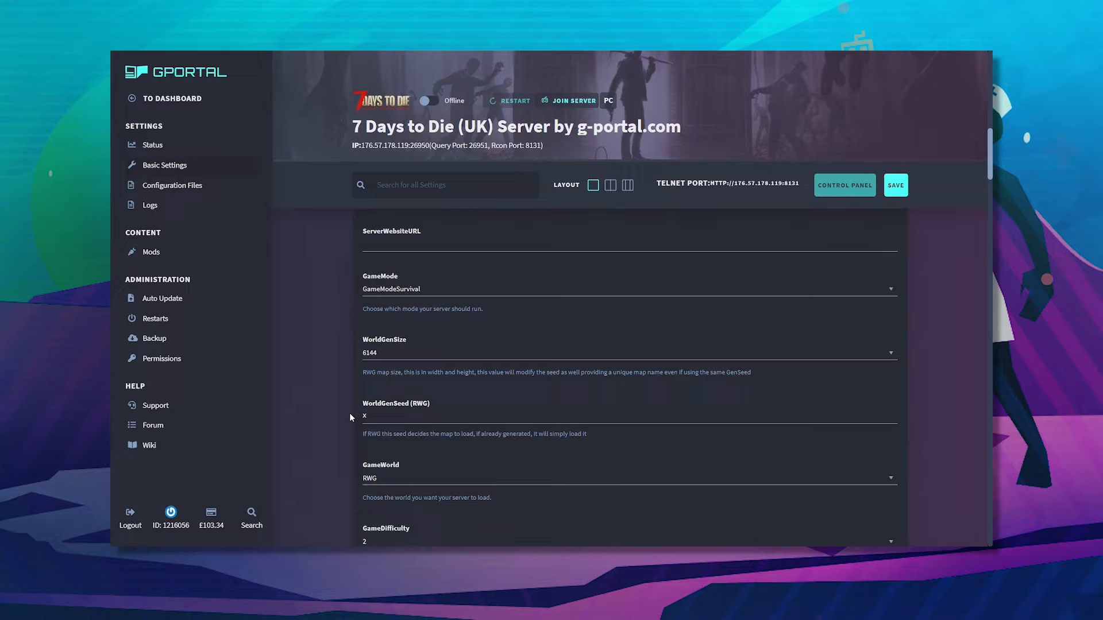
type("fl")
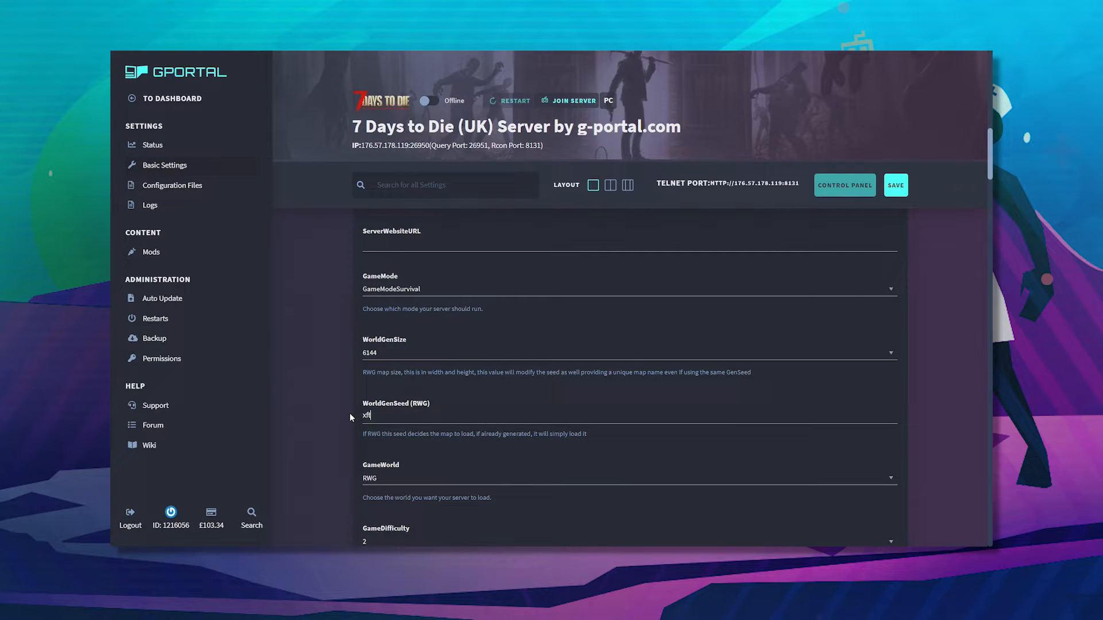
type("td")
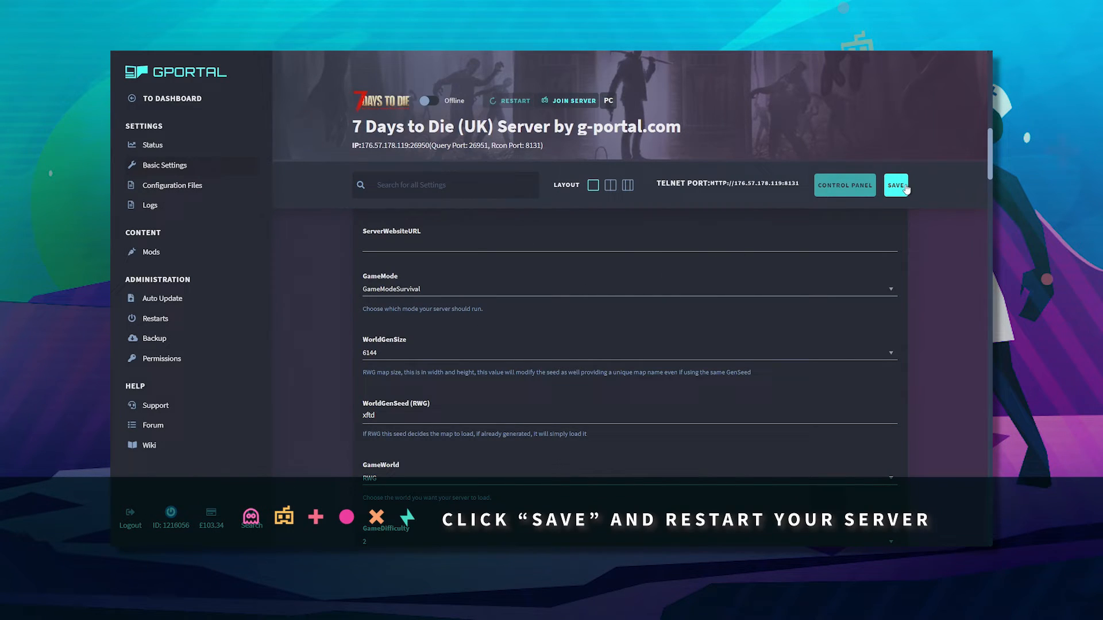
Save the settings, restart the server and view its logs showing world generation.
left_click(894, 185)
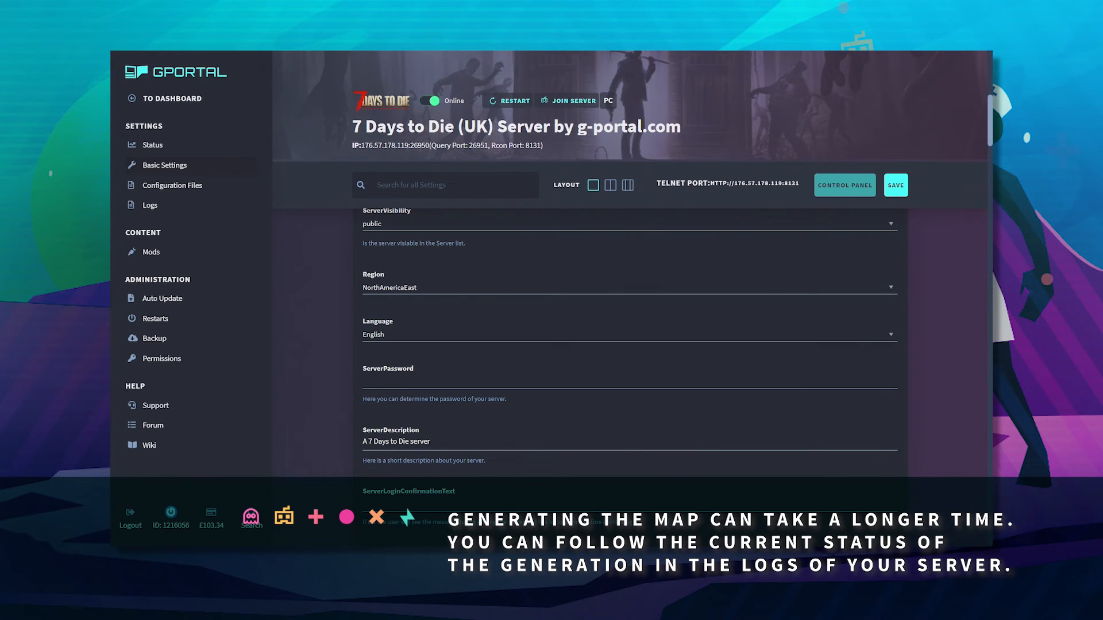
left_click(149, 205)
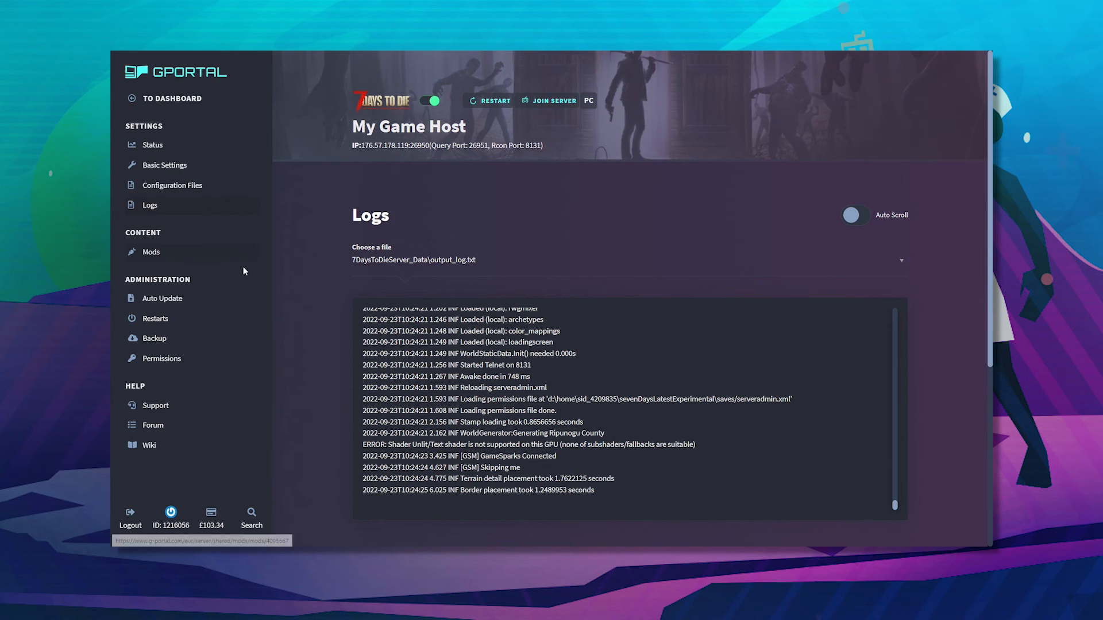